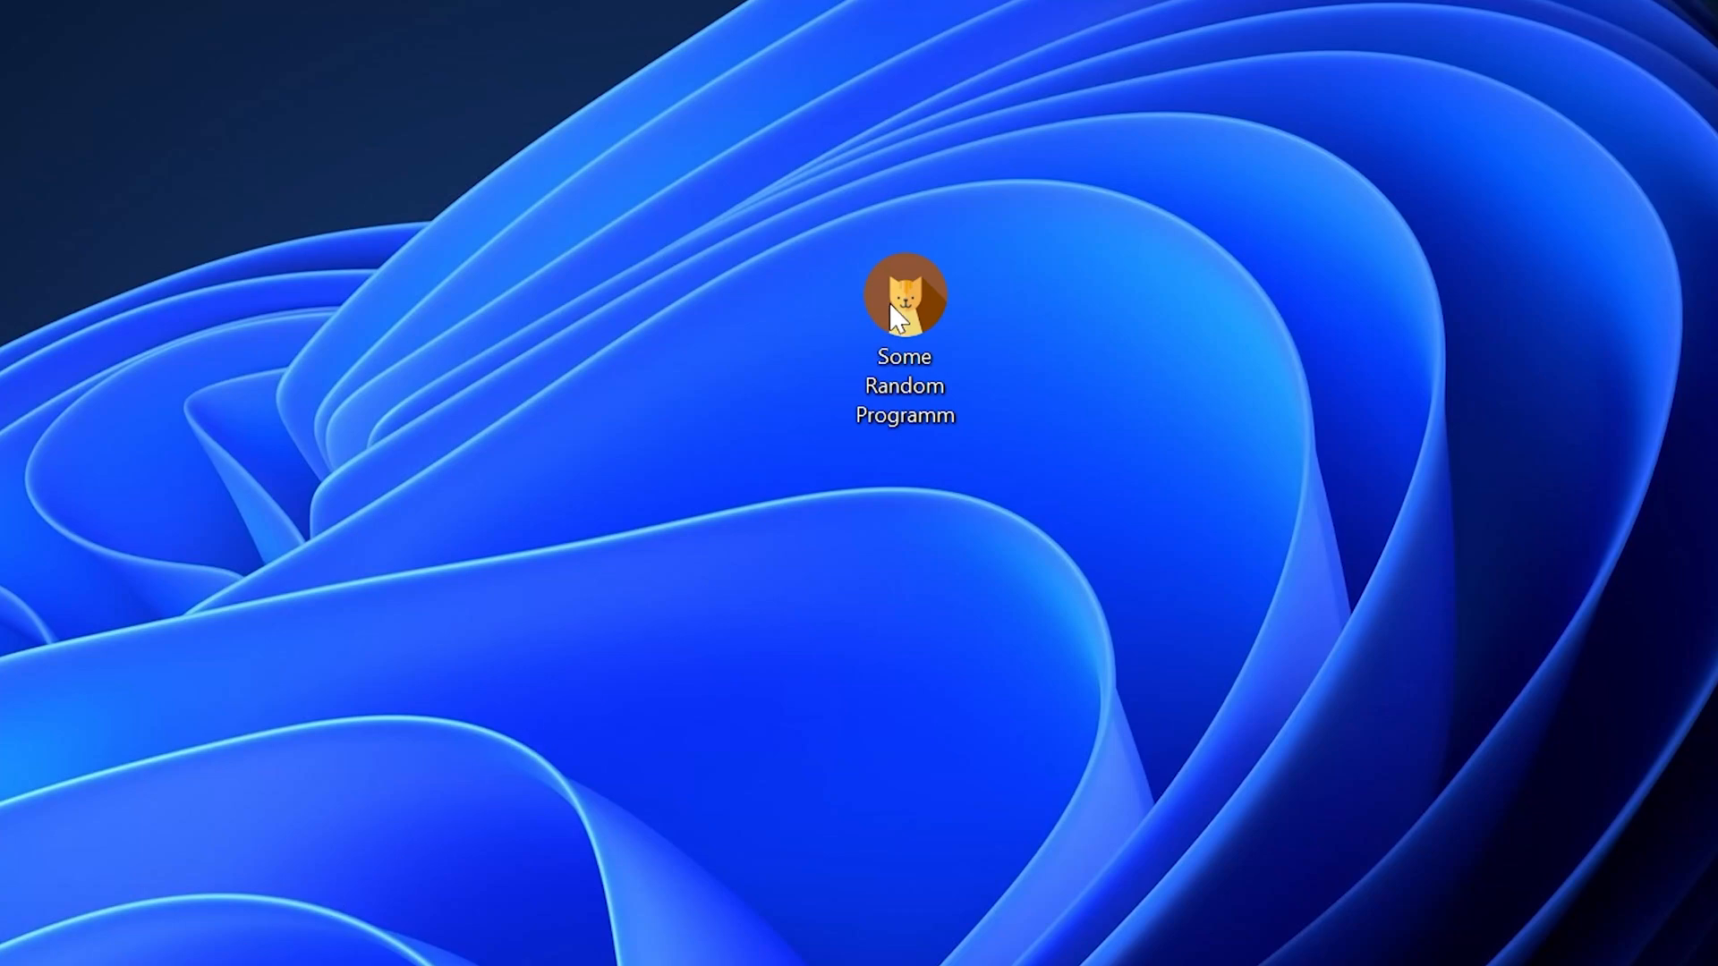
Step: Launch Some Random Programm from its desktop icon
double_click(906, 294)
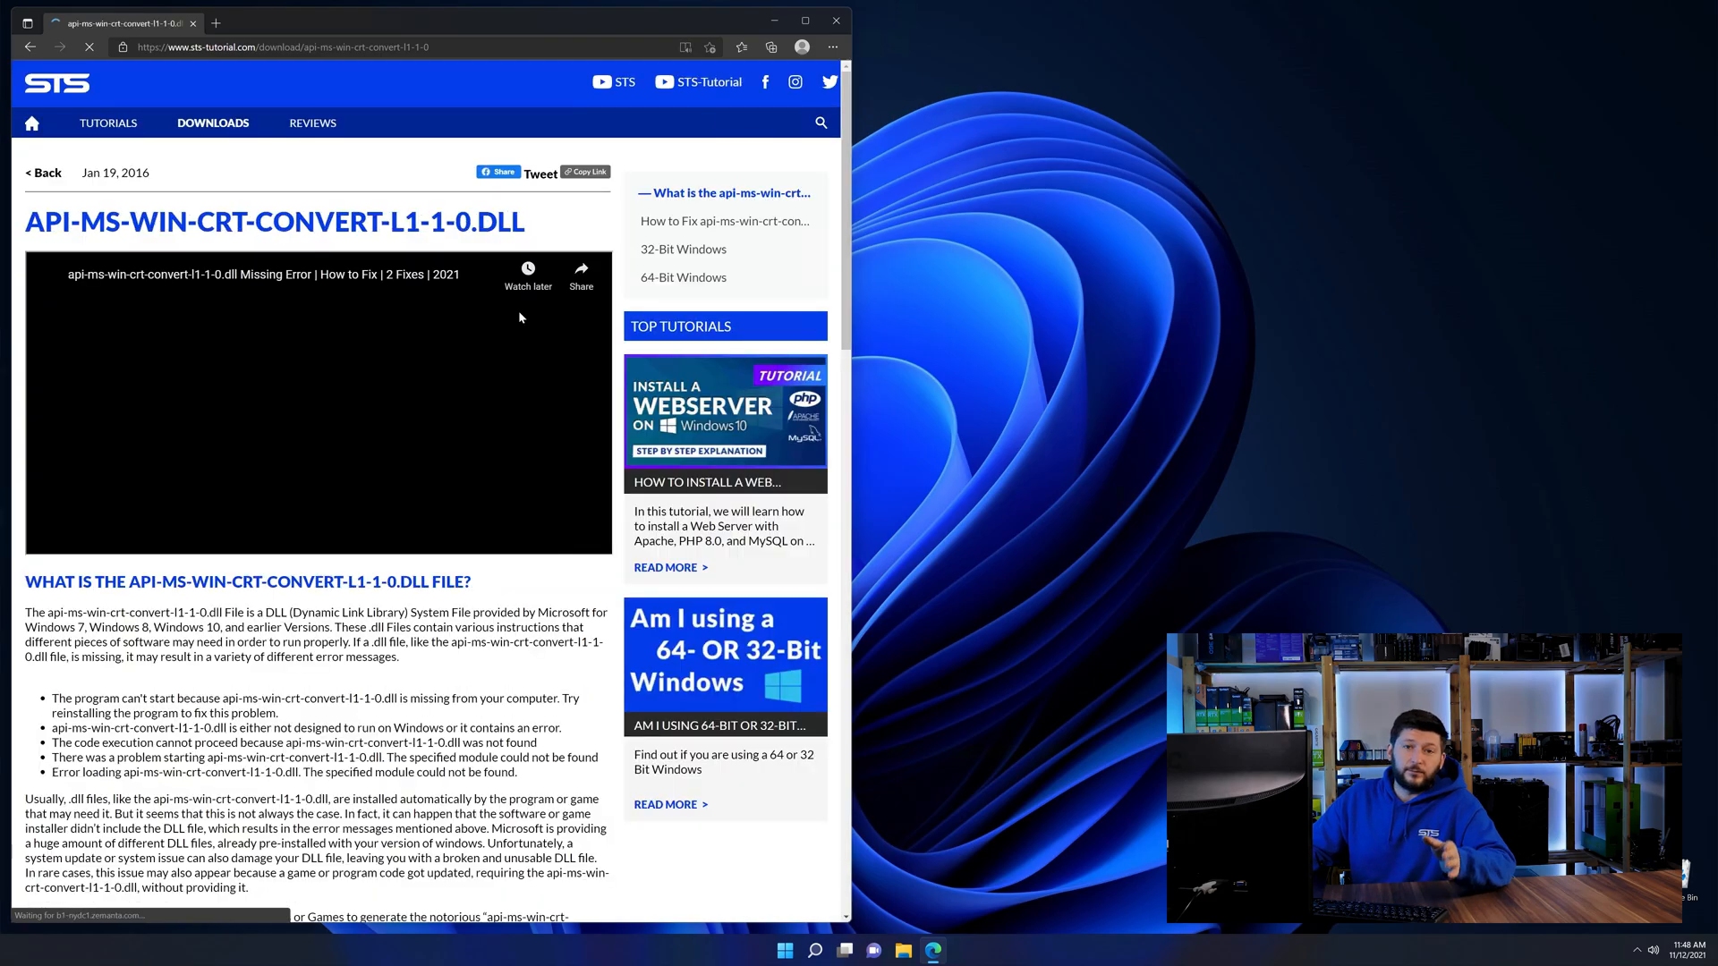
Step: Download the 32-bit api-ms-win-crt-convert-l1-1-0.dll archive from the STS Tutorial page
scroll("down", 3)
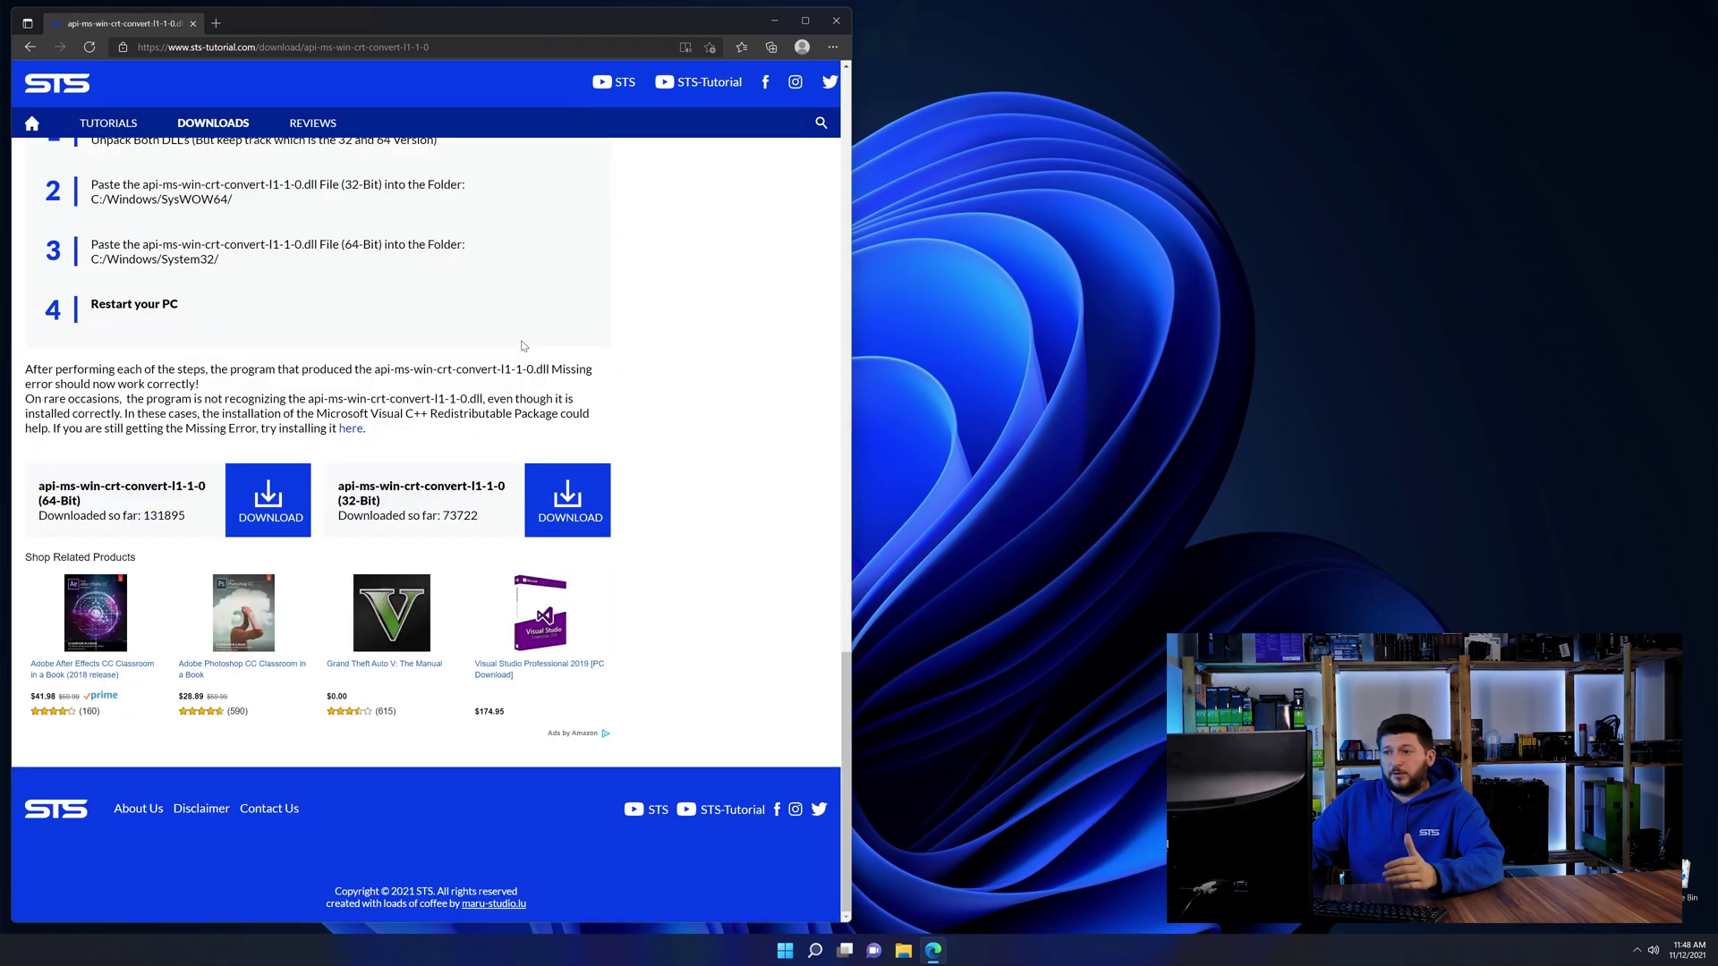
mouse_move(566, 517)
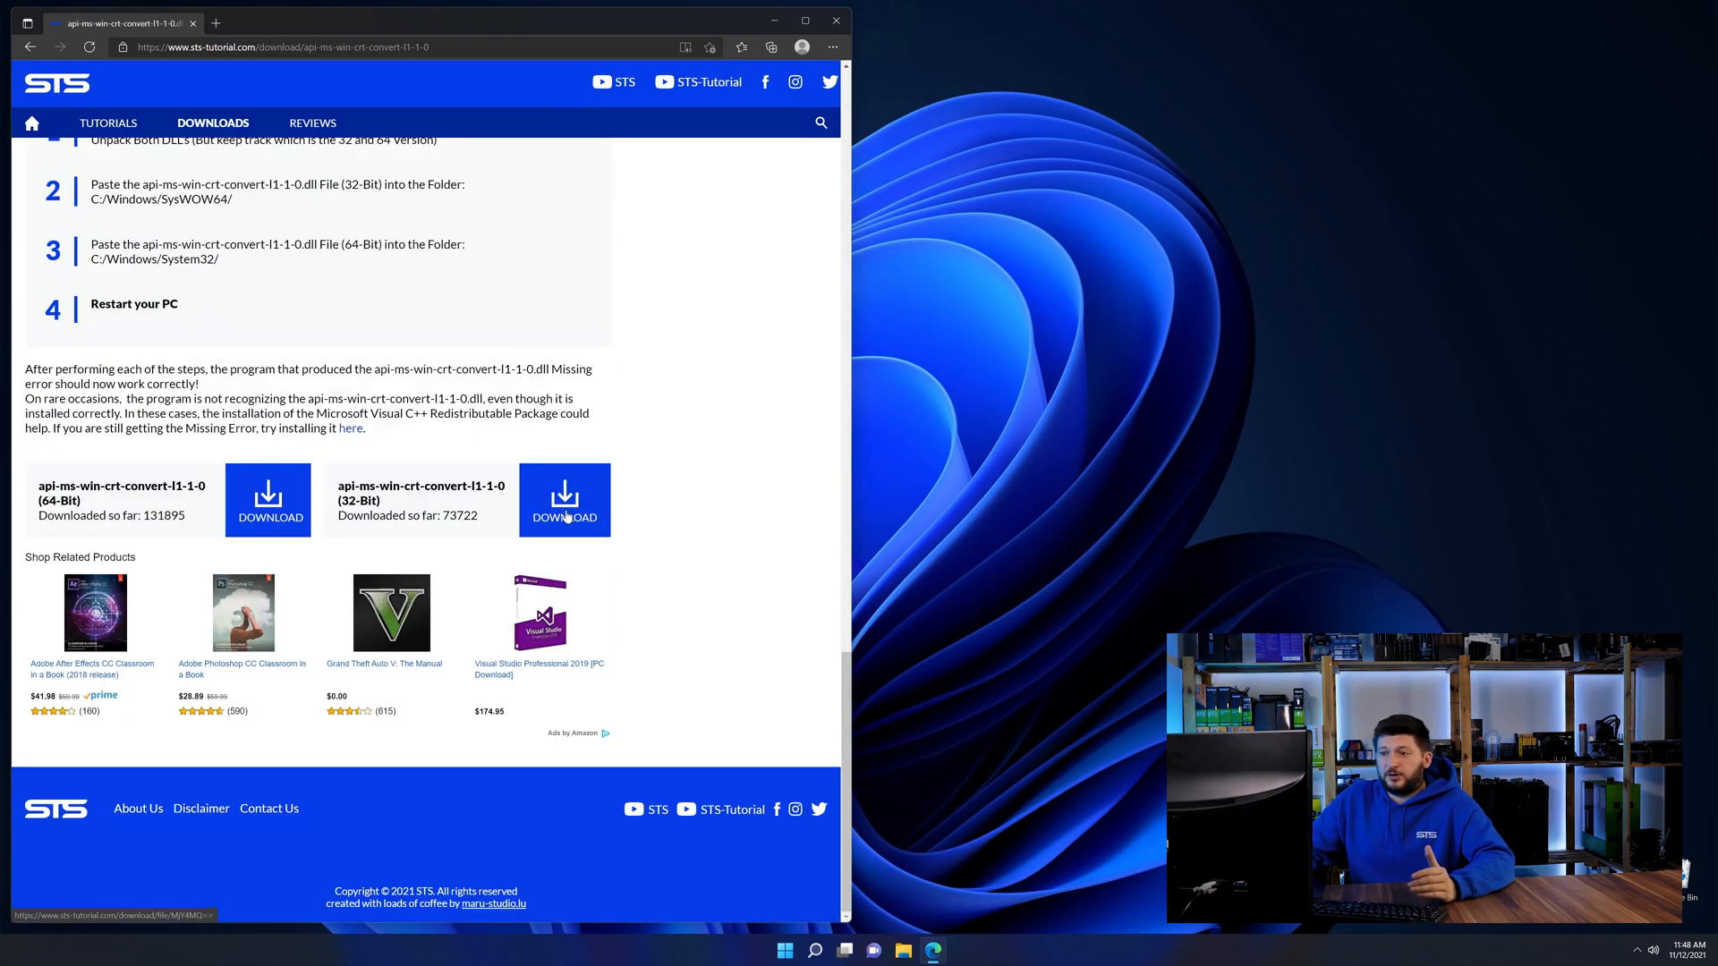
left_click(268, 499)
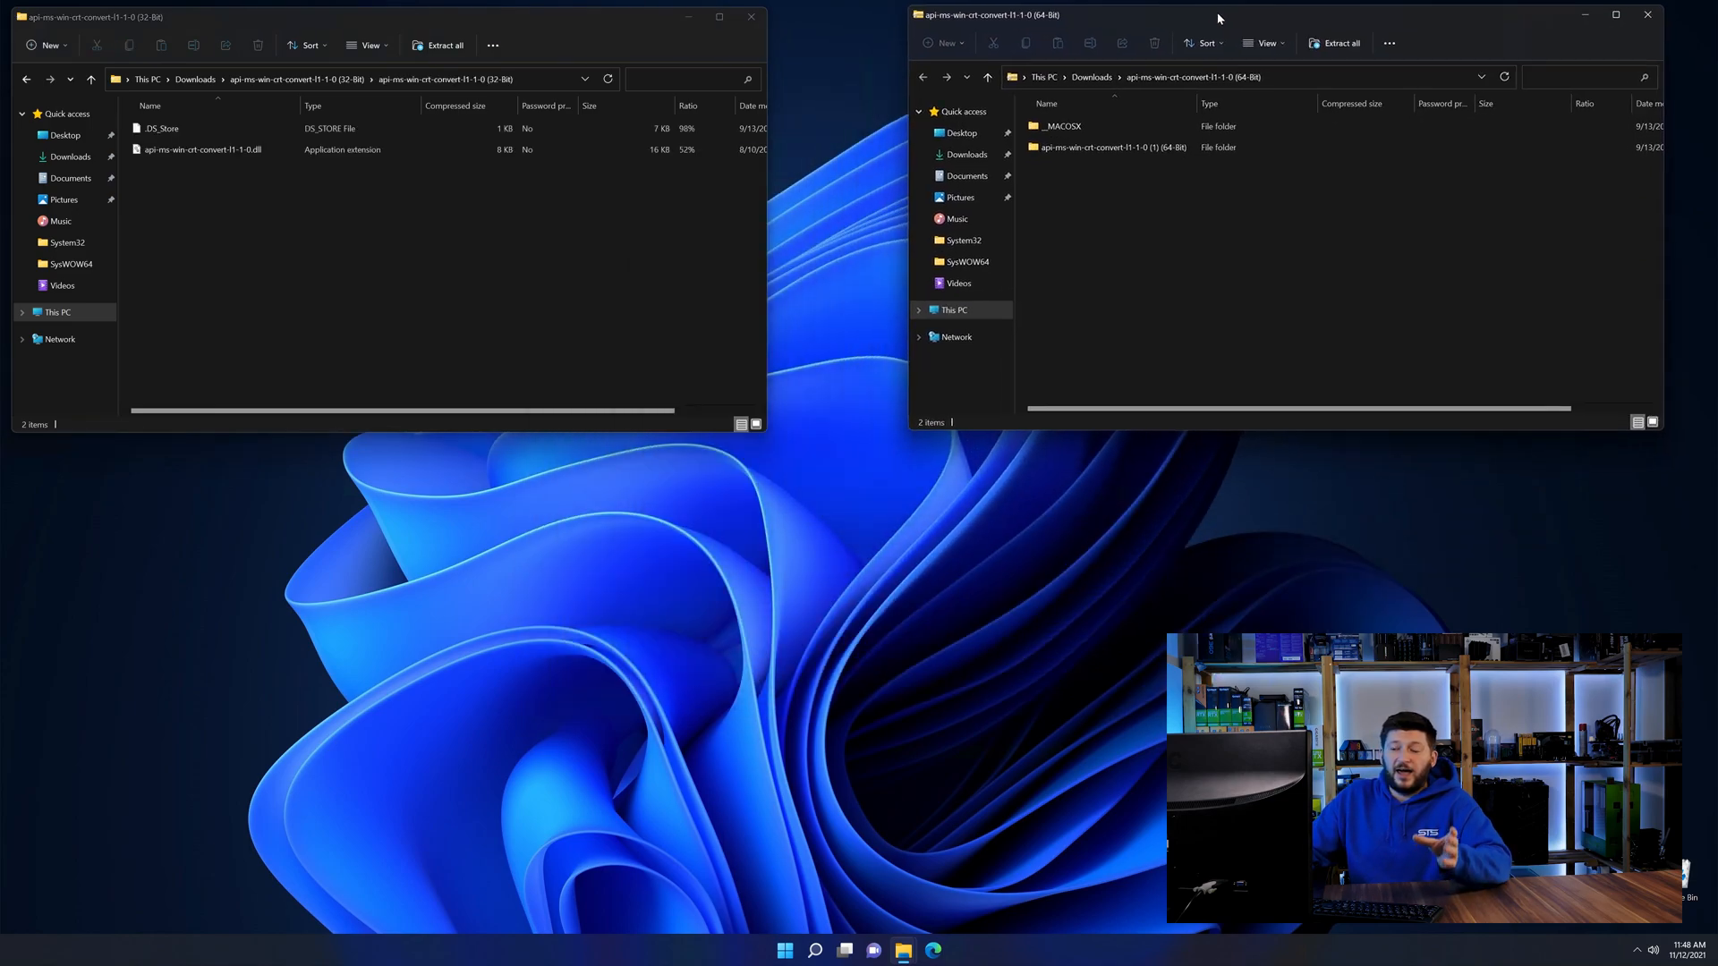
Step: Open the extracted 64-Bit DLL folder and browse another window to C:\Windows\System32
double_click(1120, 147)
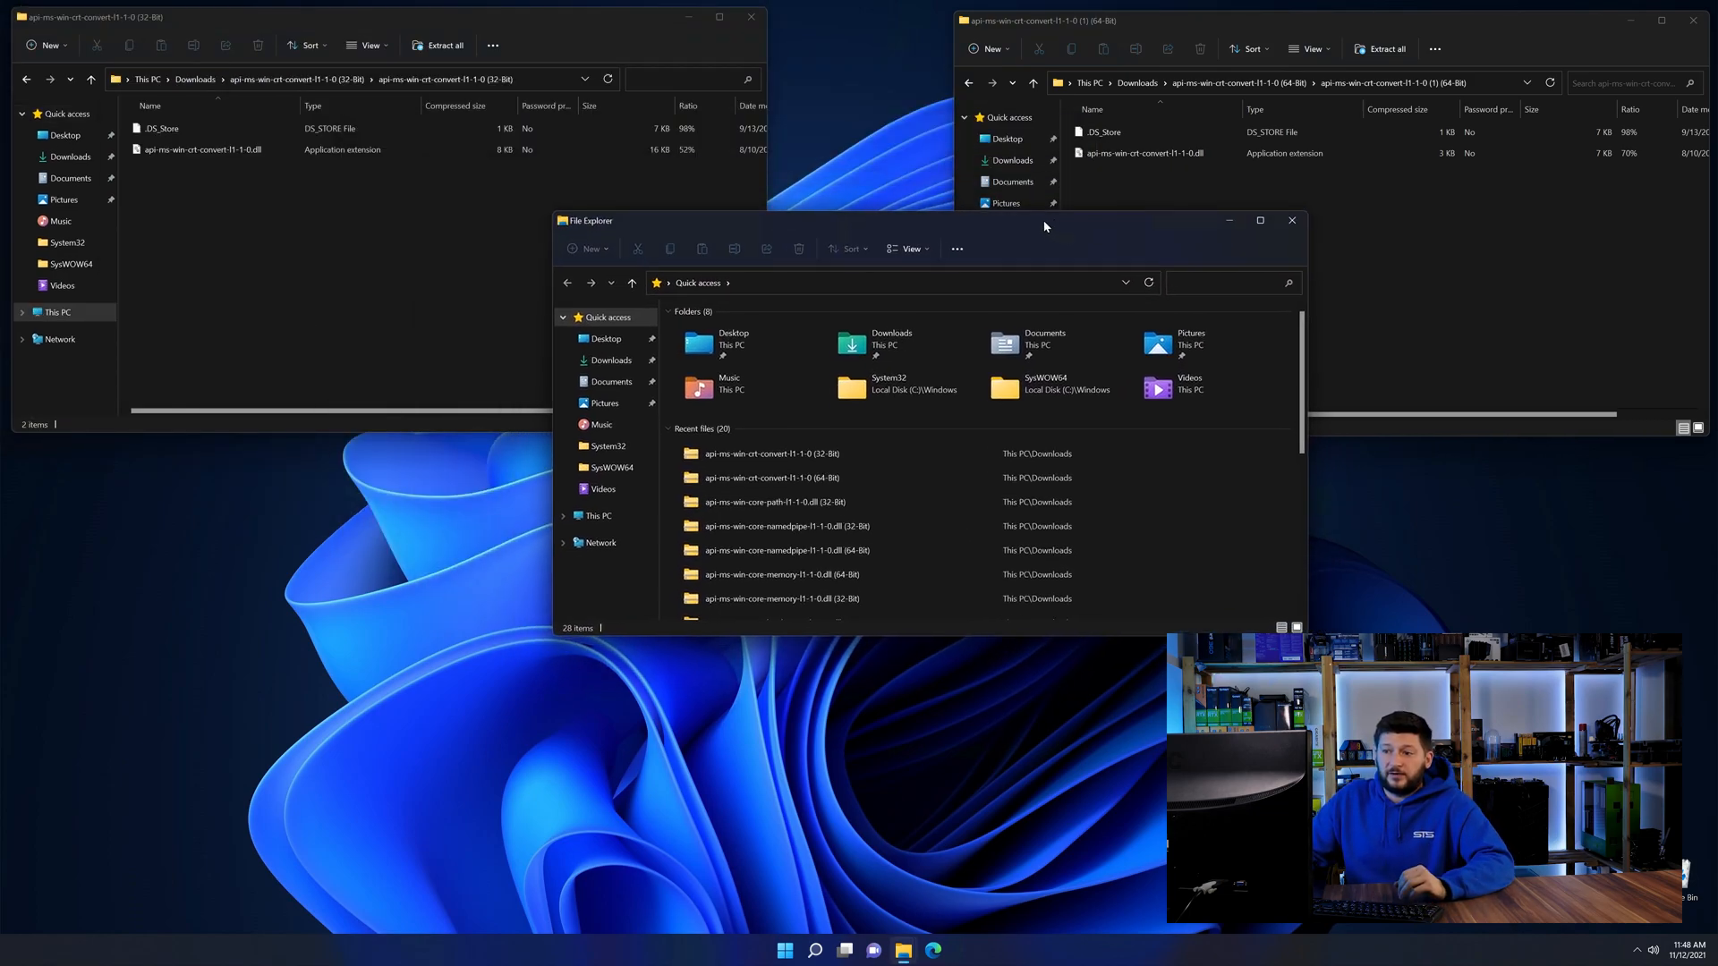
left_click(594, 516)
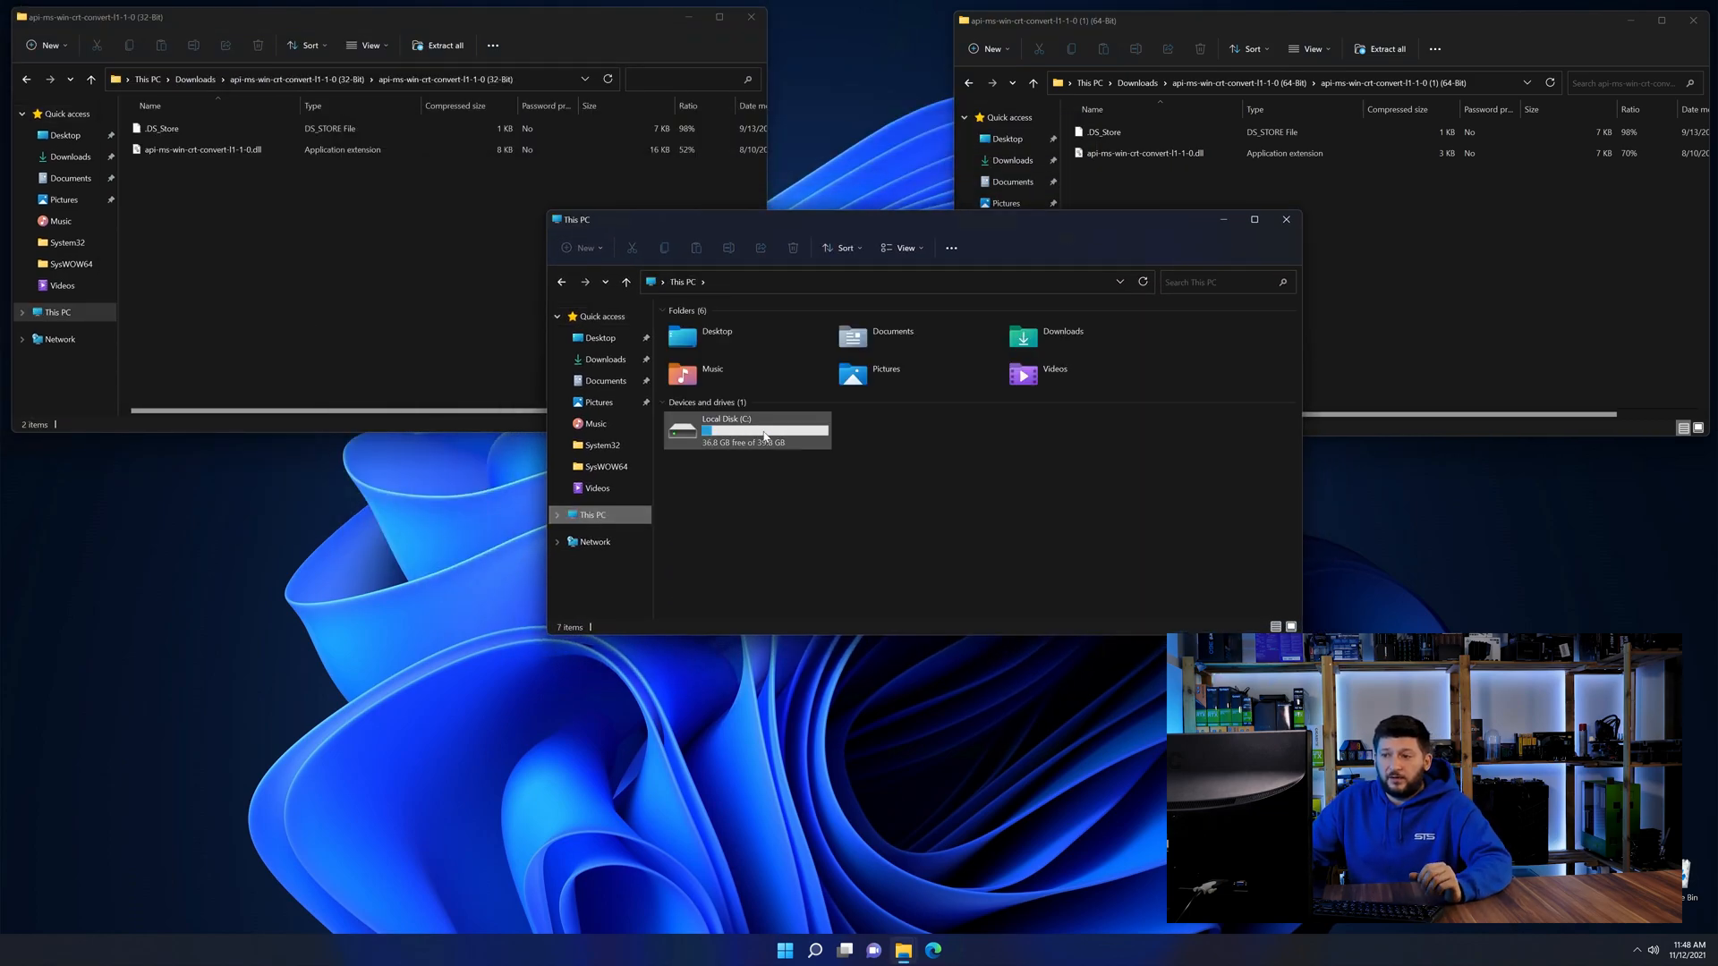
double_click(747, 429)
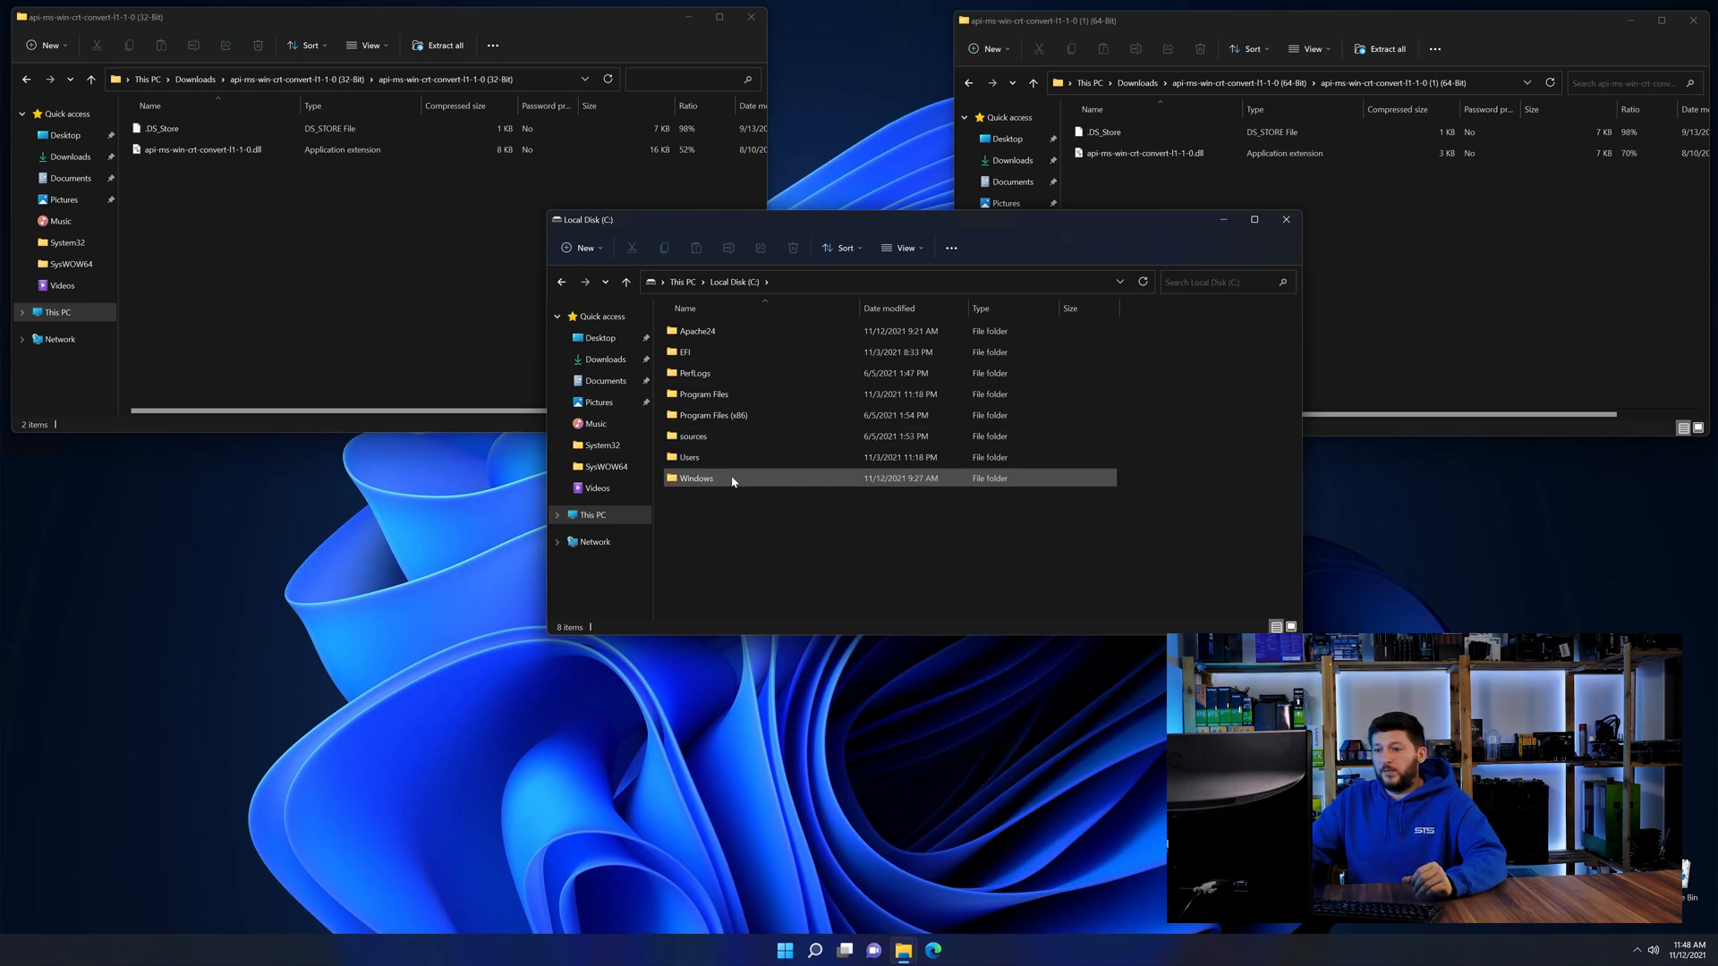
double_click(695, 478)
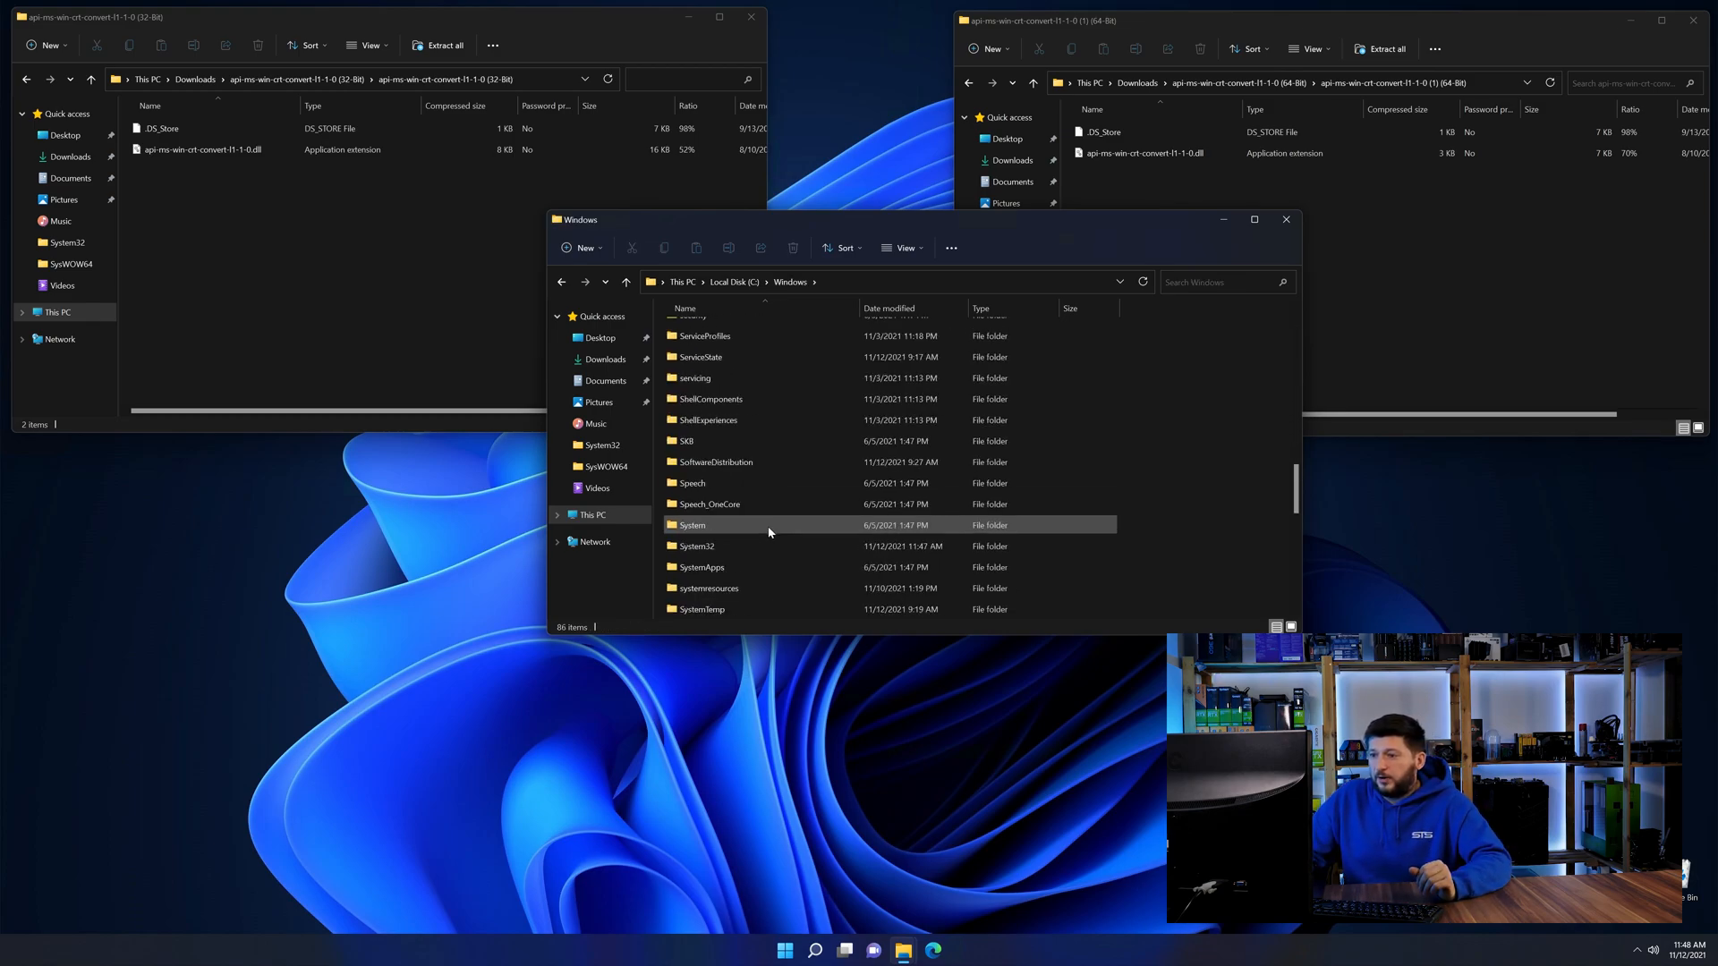
scroll("down", 3)
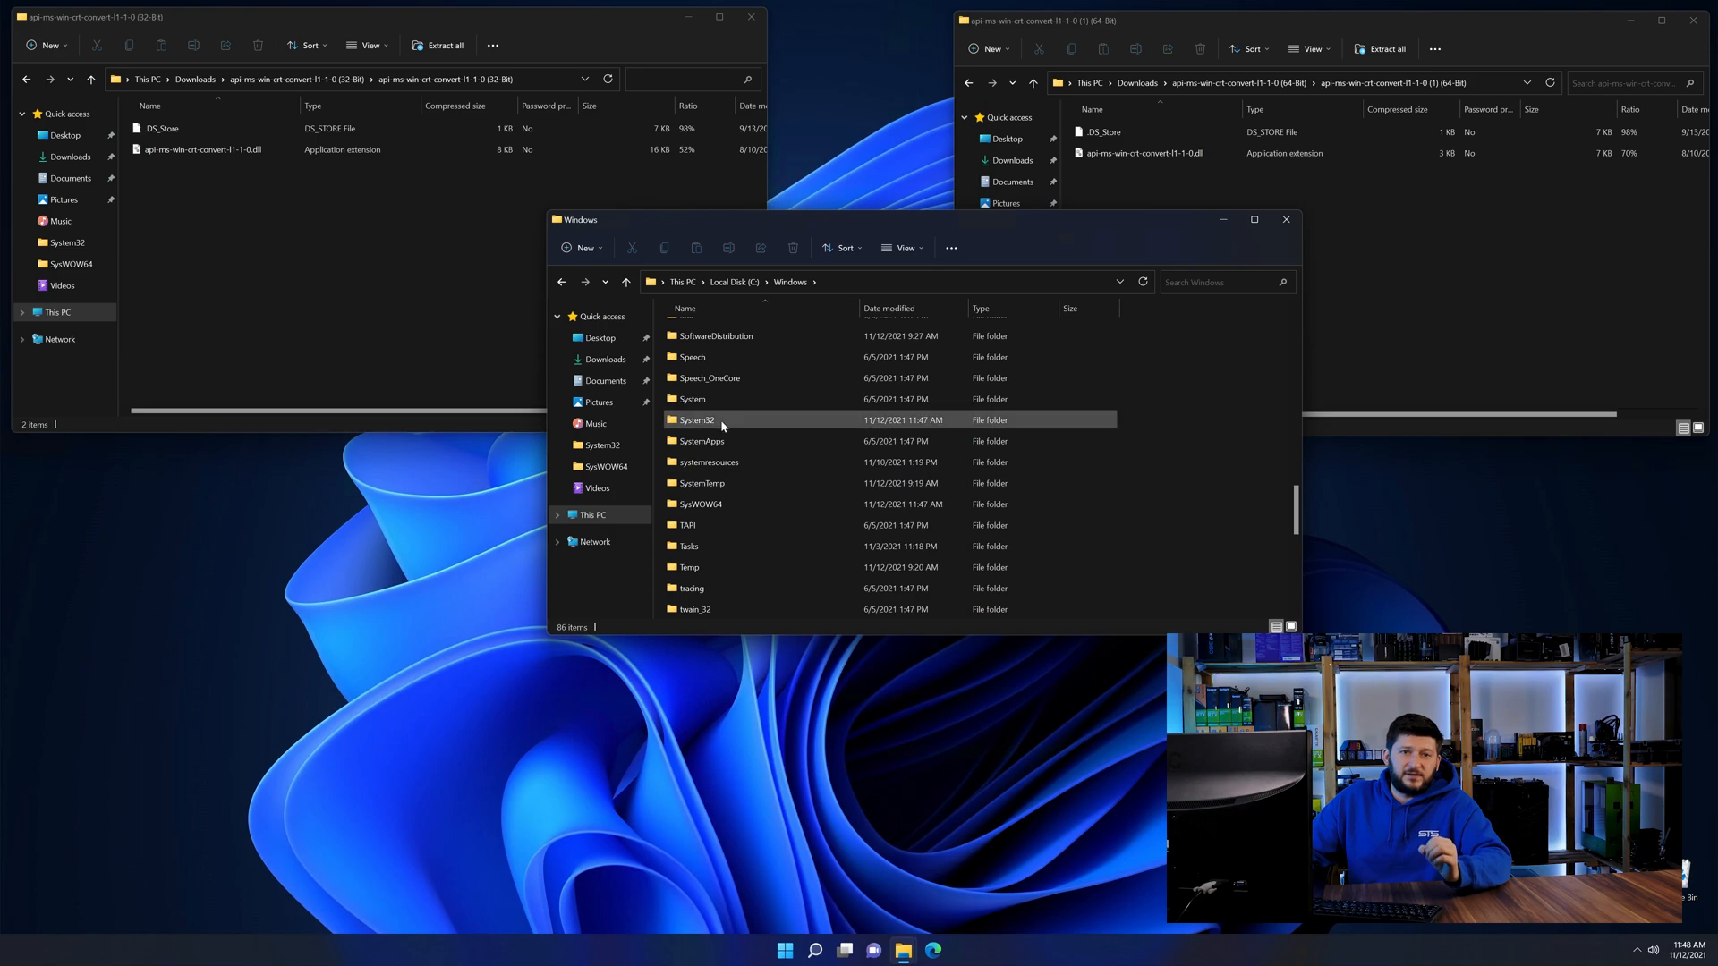
left_click(697, 420)
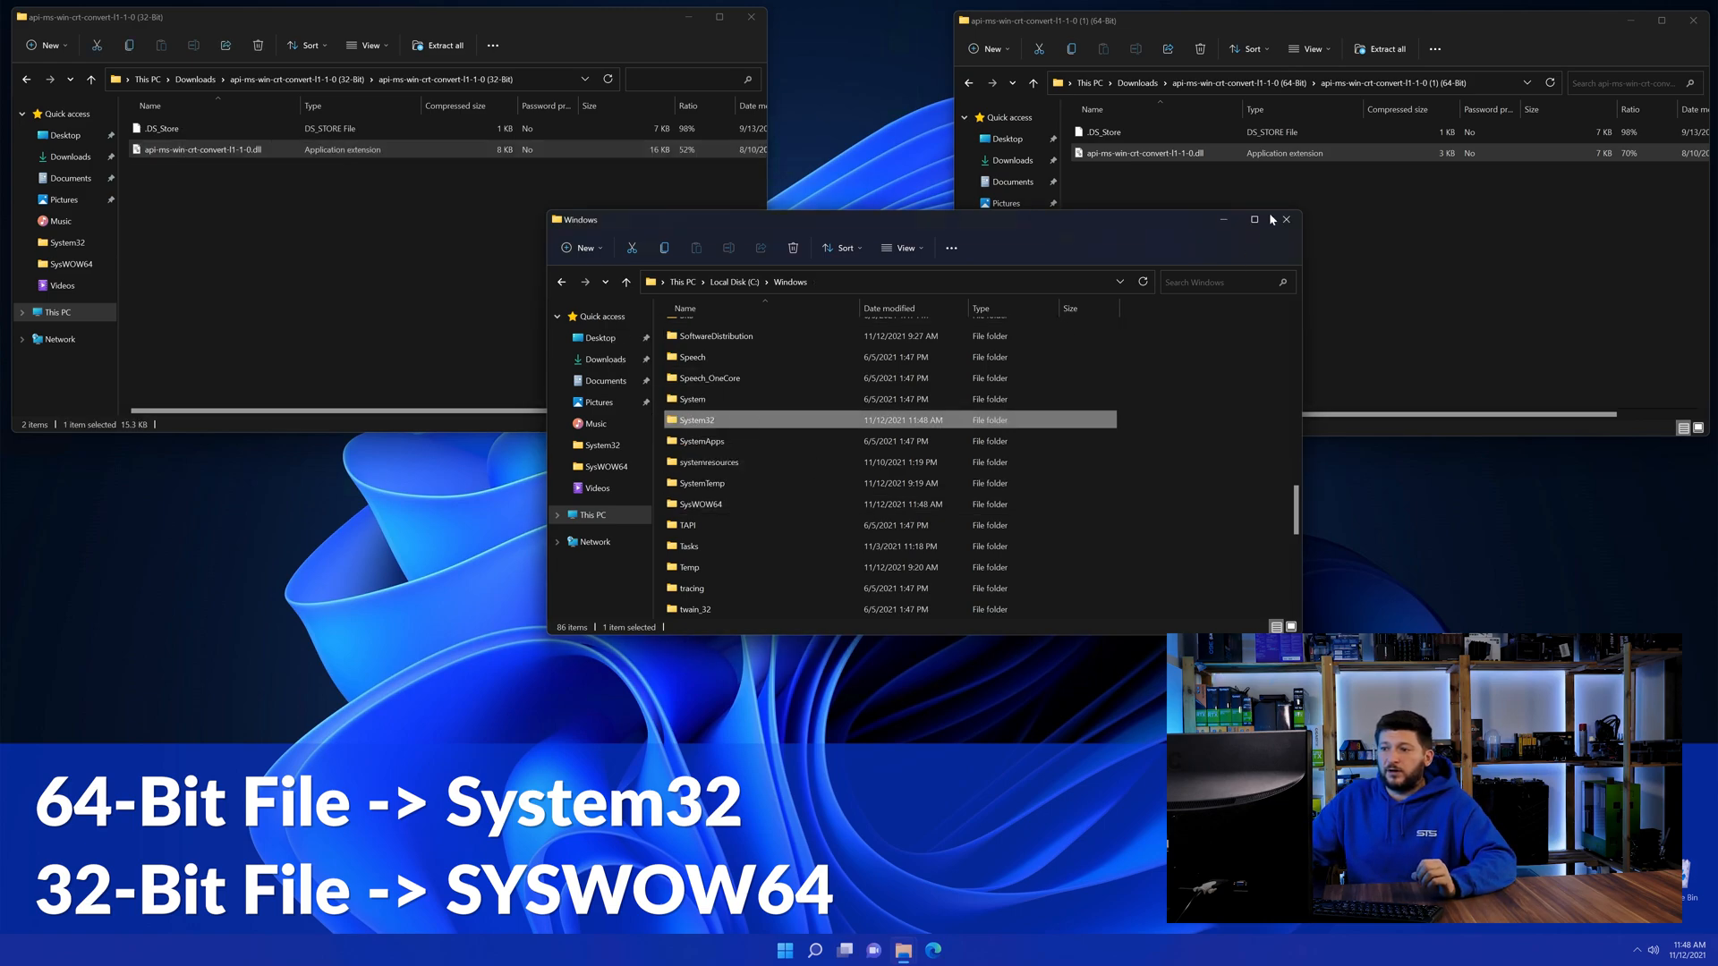
left_click(1285, 219)
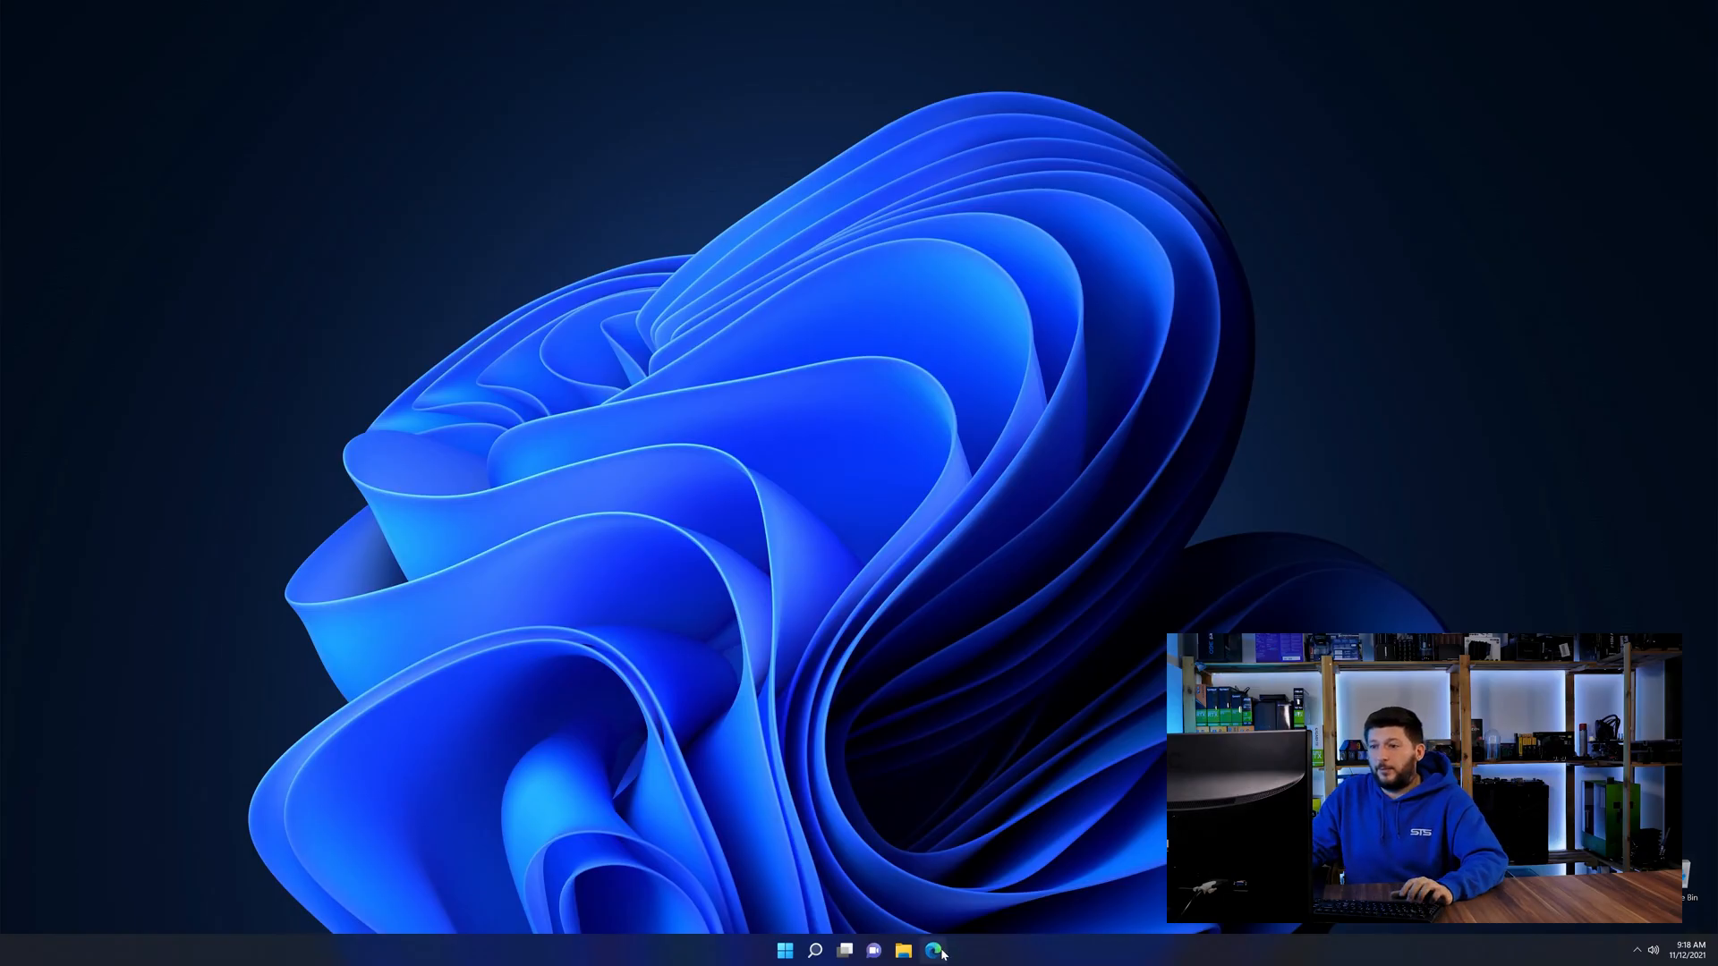
Step: Bring up the Visual C++ Redistributable 2019 page in Edge and scroll down it
left_click(939, 952)
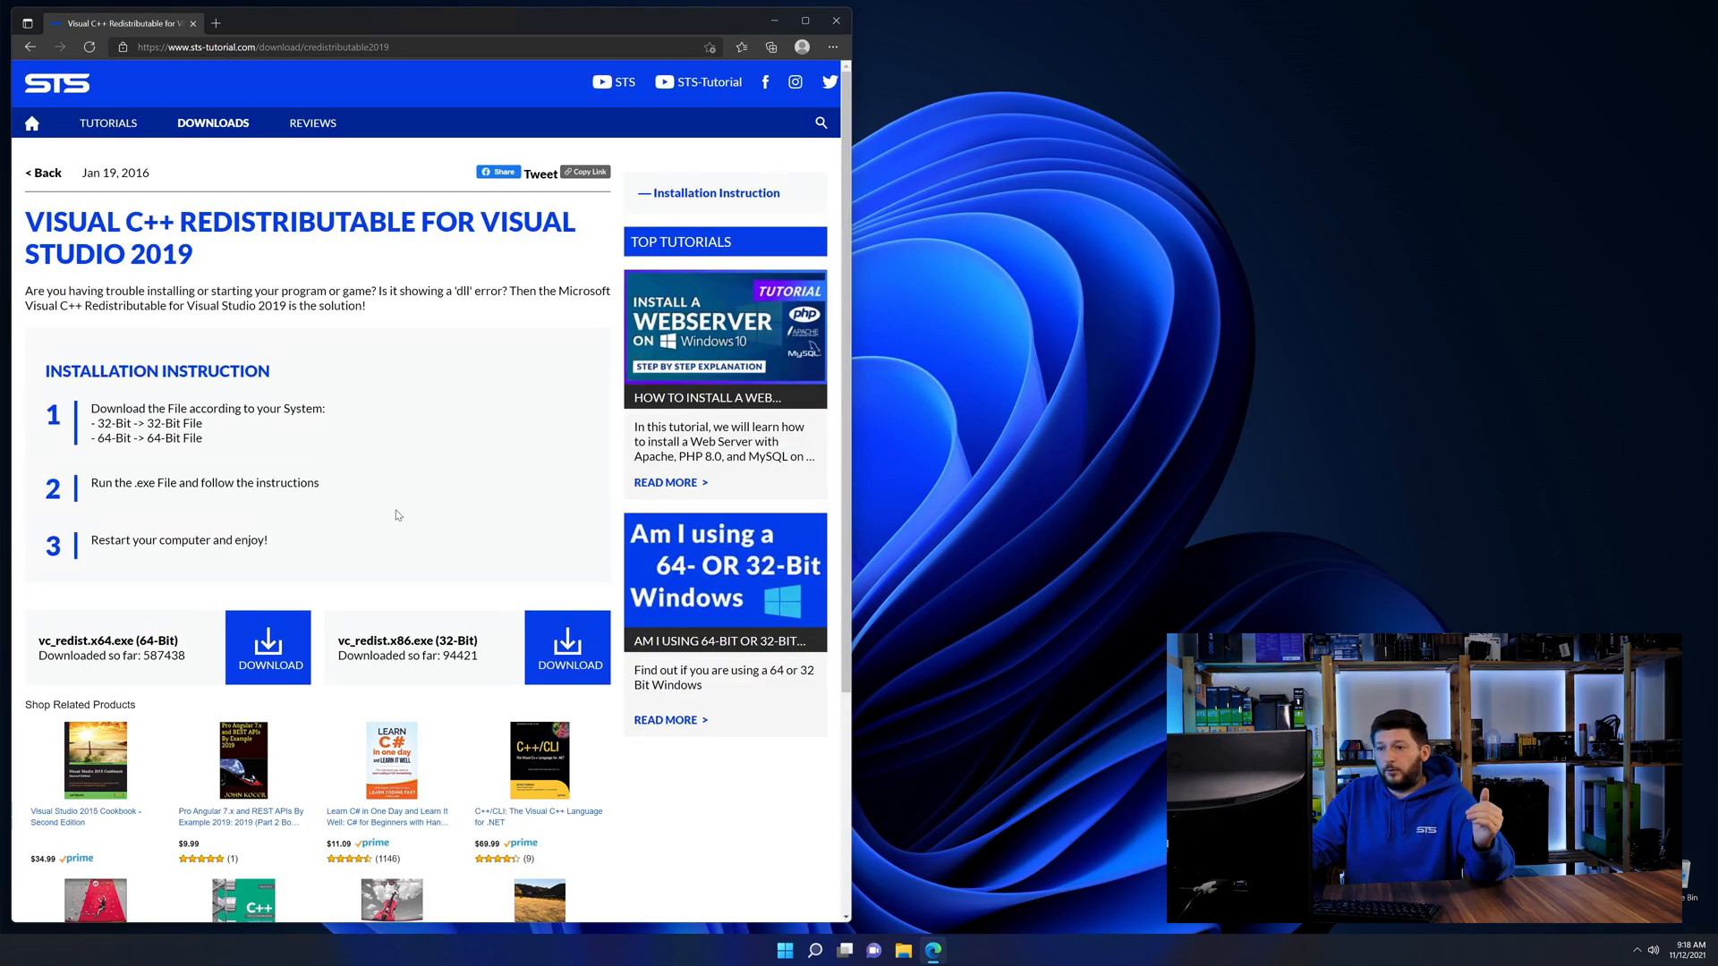
scroll("down", 3)
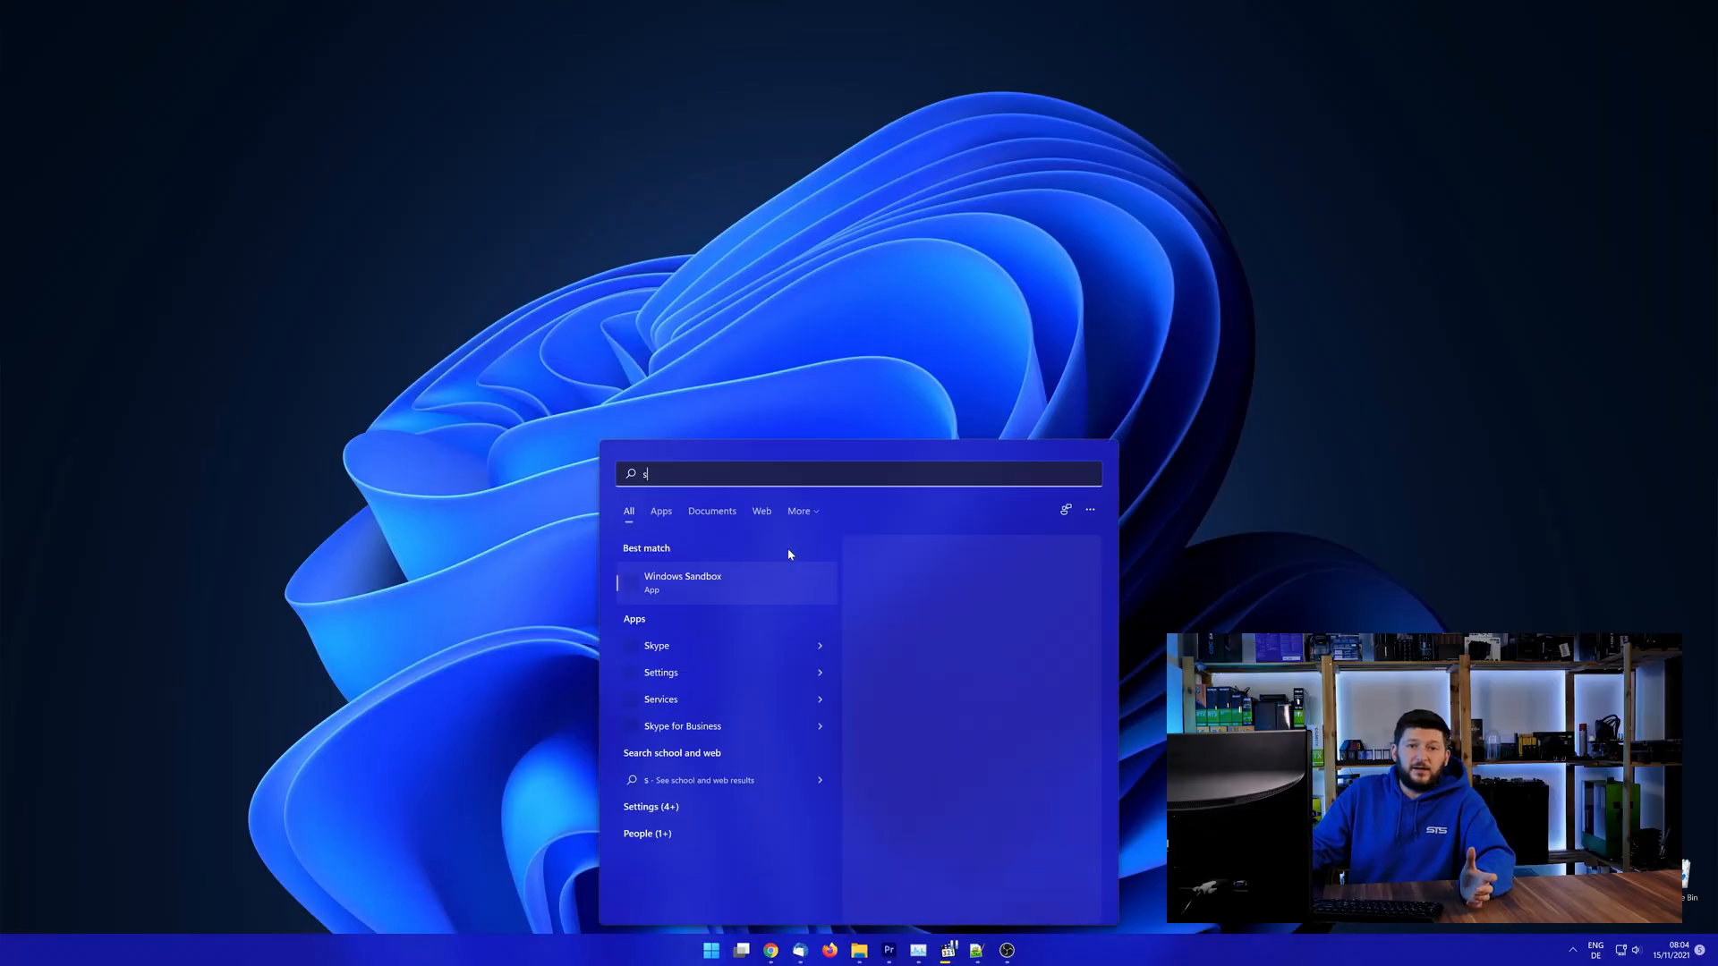
Step: Check Windows bitness under System, then download and run the vc_redist.x64.exe installer
type("ystem")
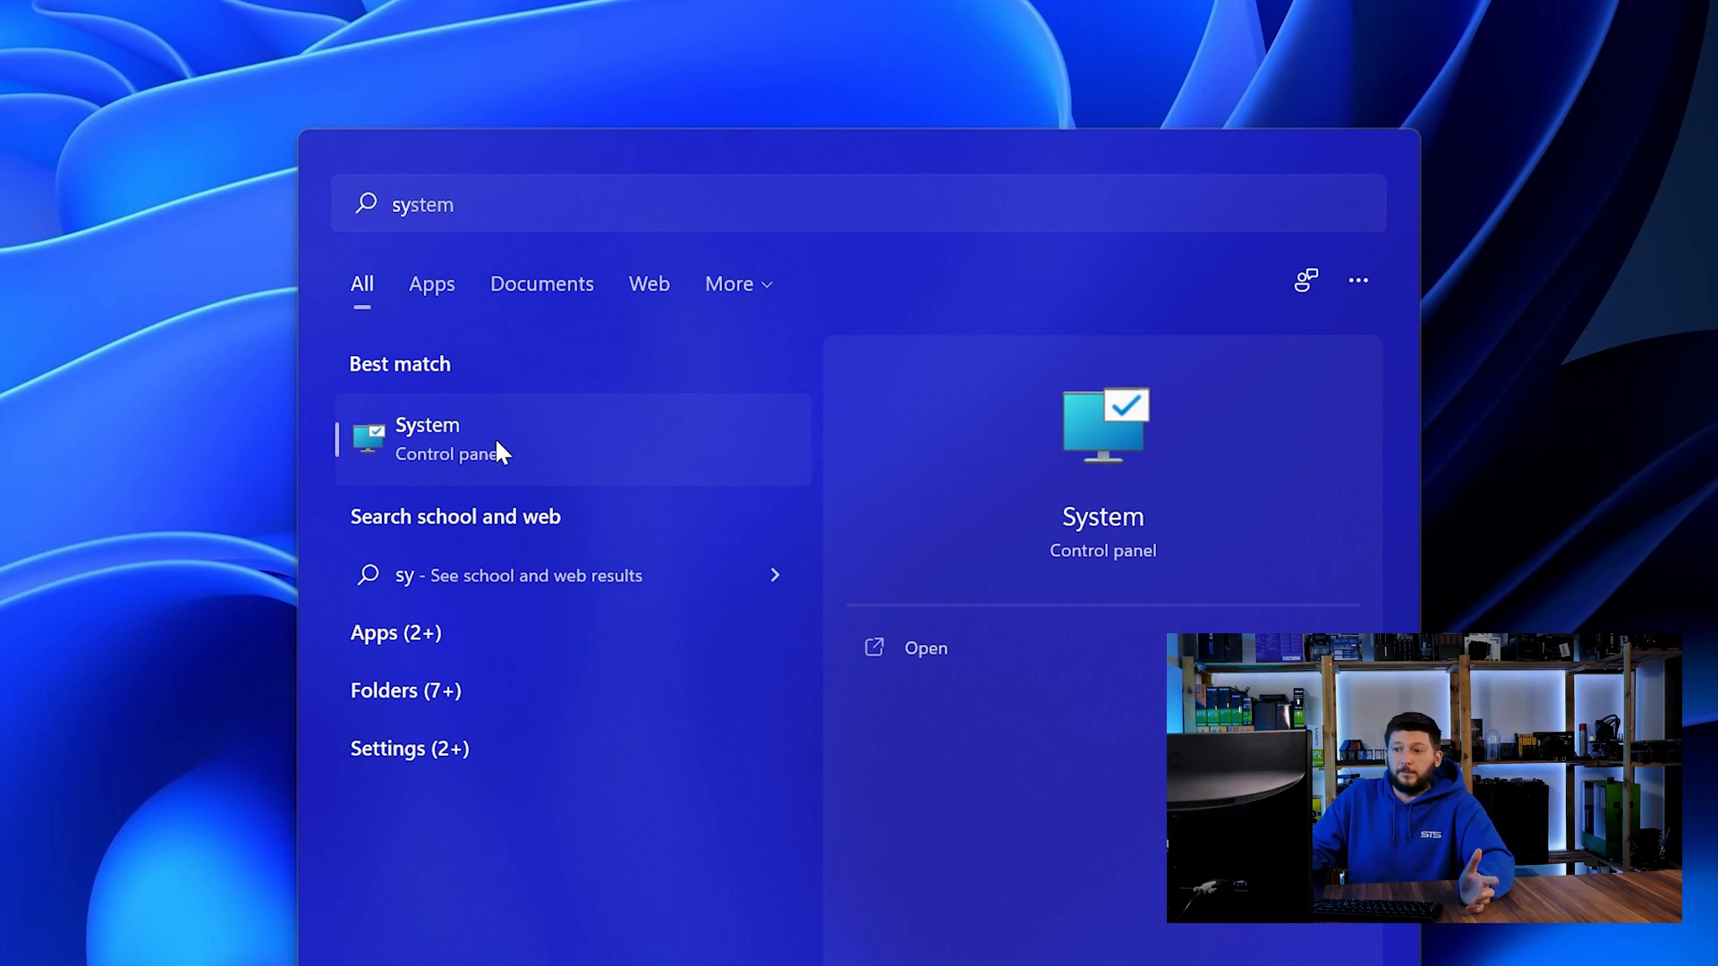
left_click(427, 439)
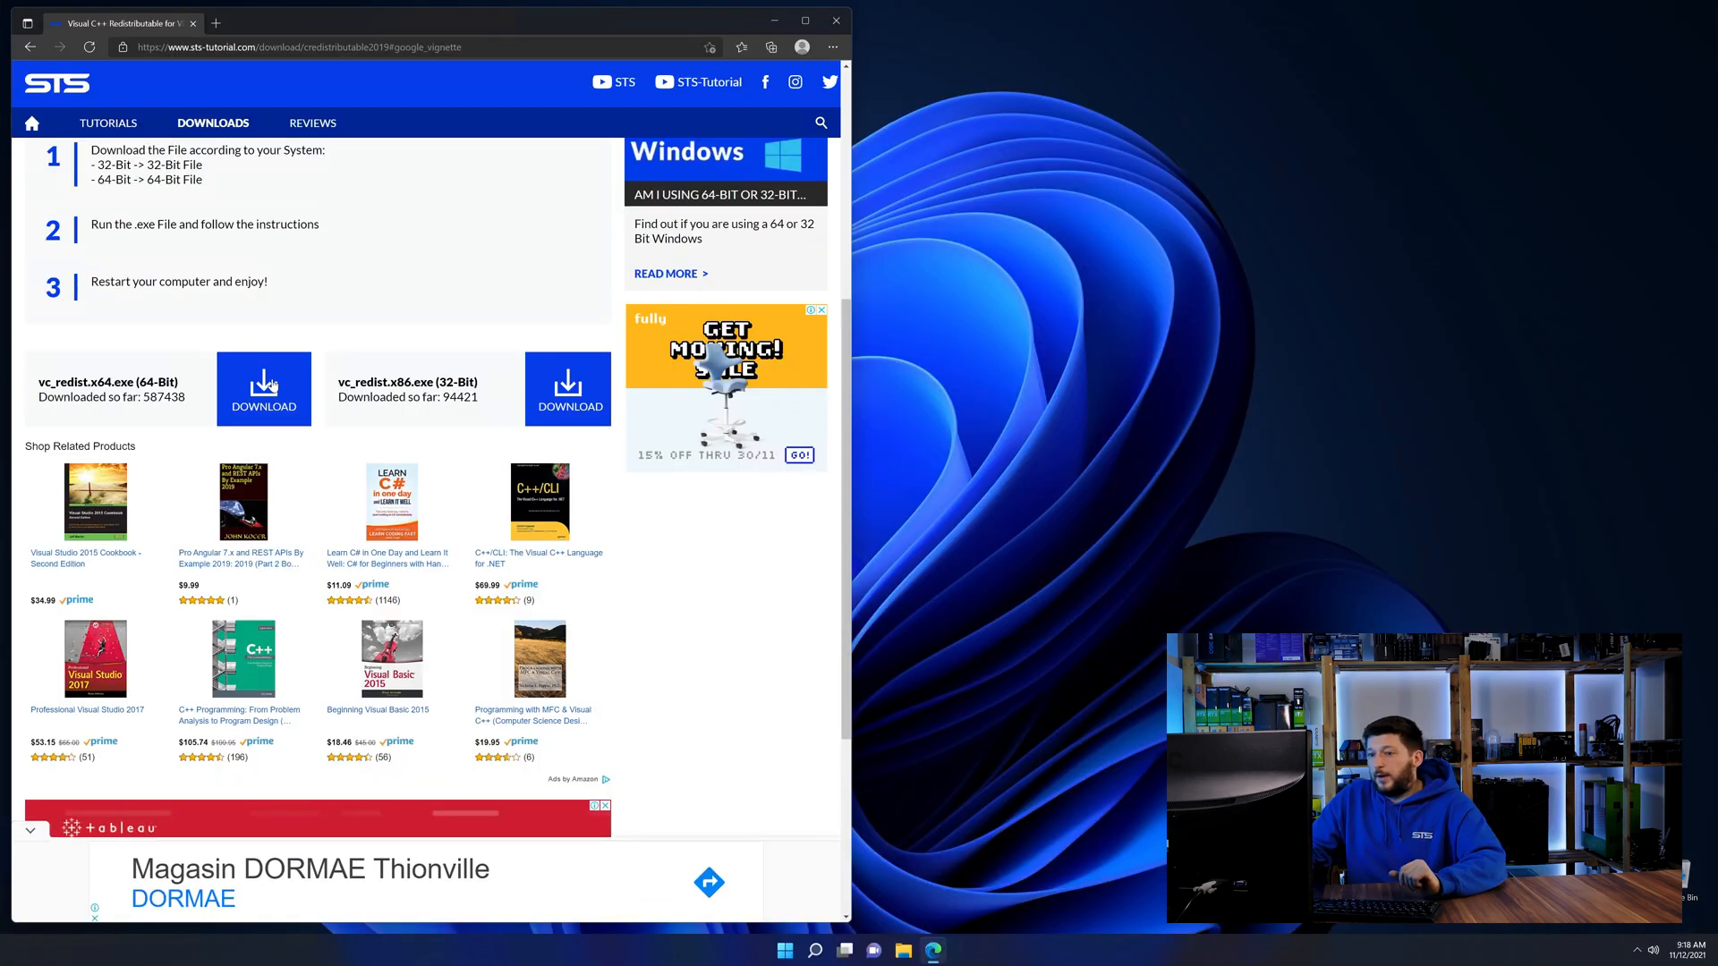
left_click(263, 389)
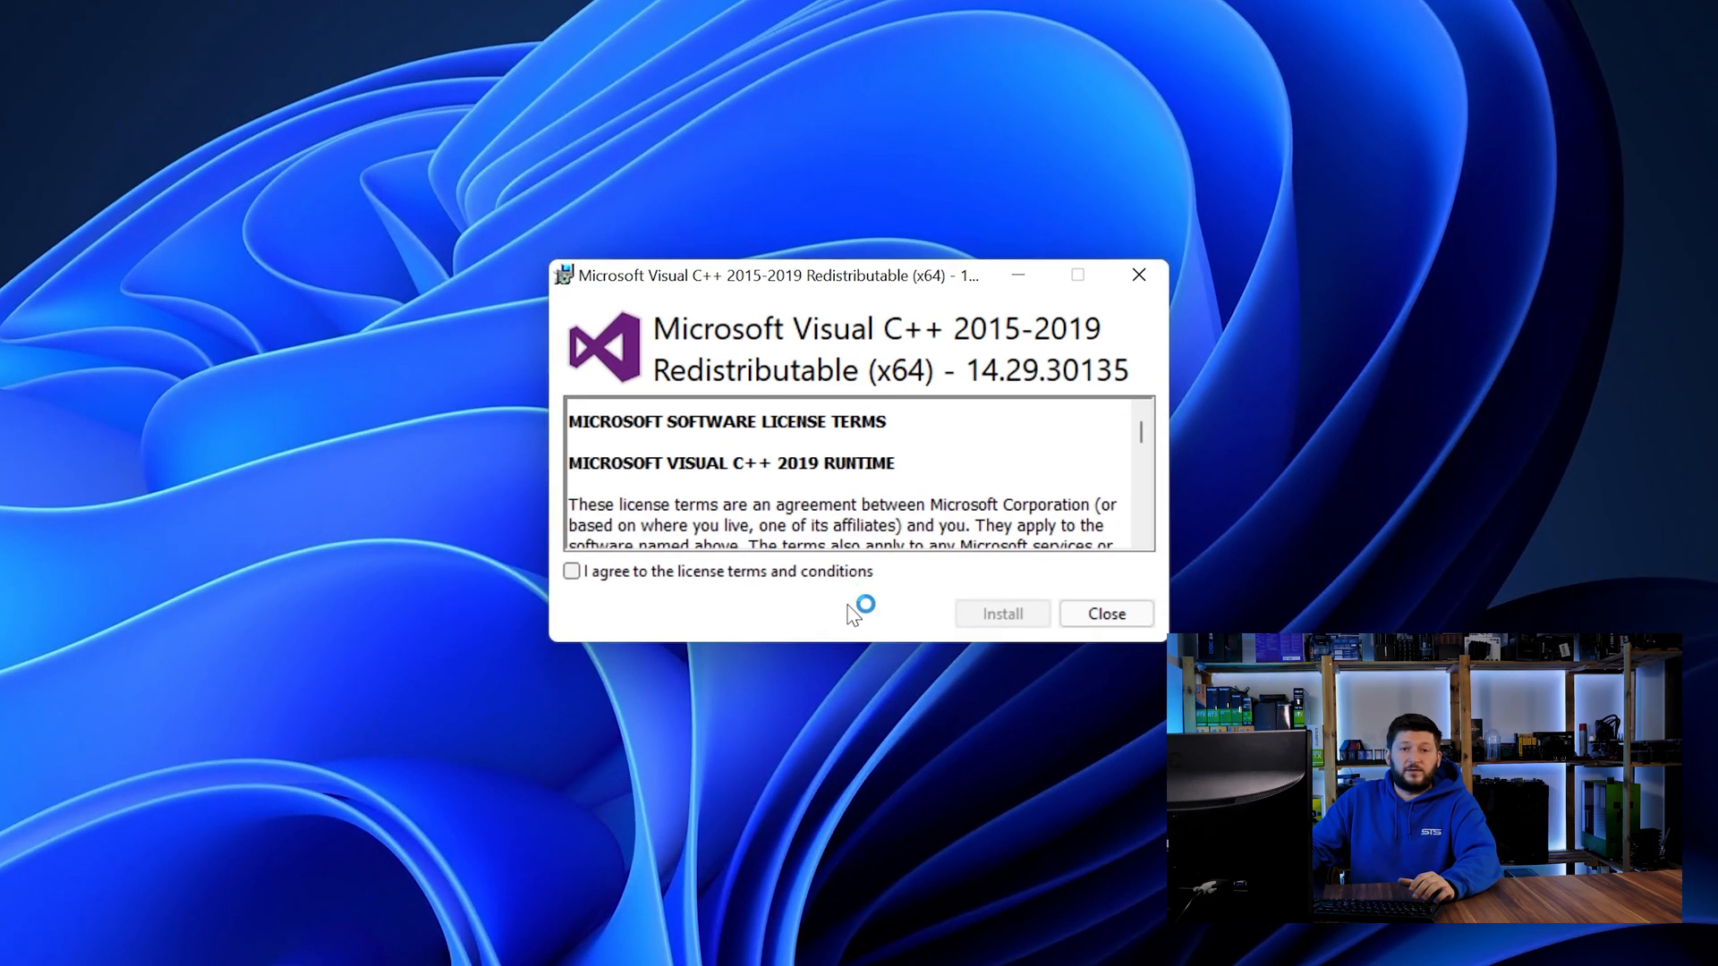
left_click(1003, 614)
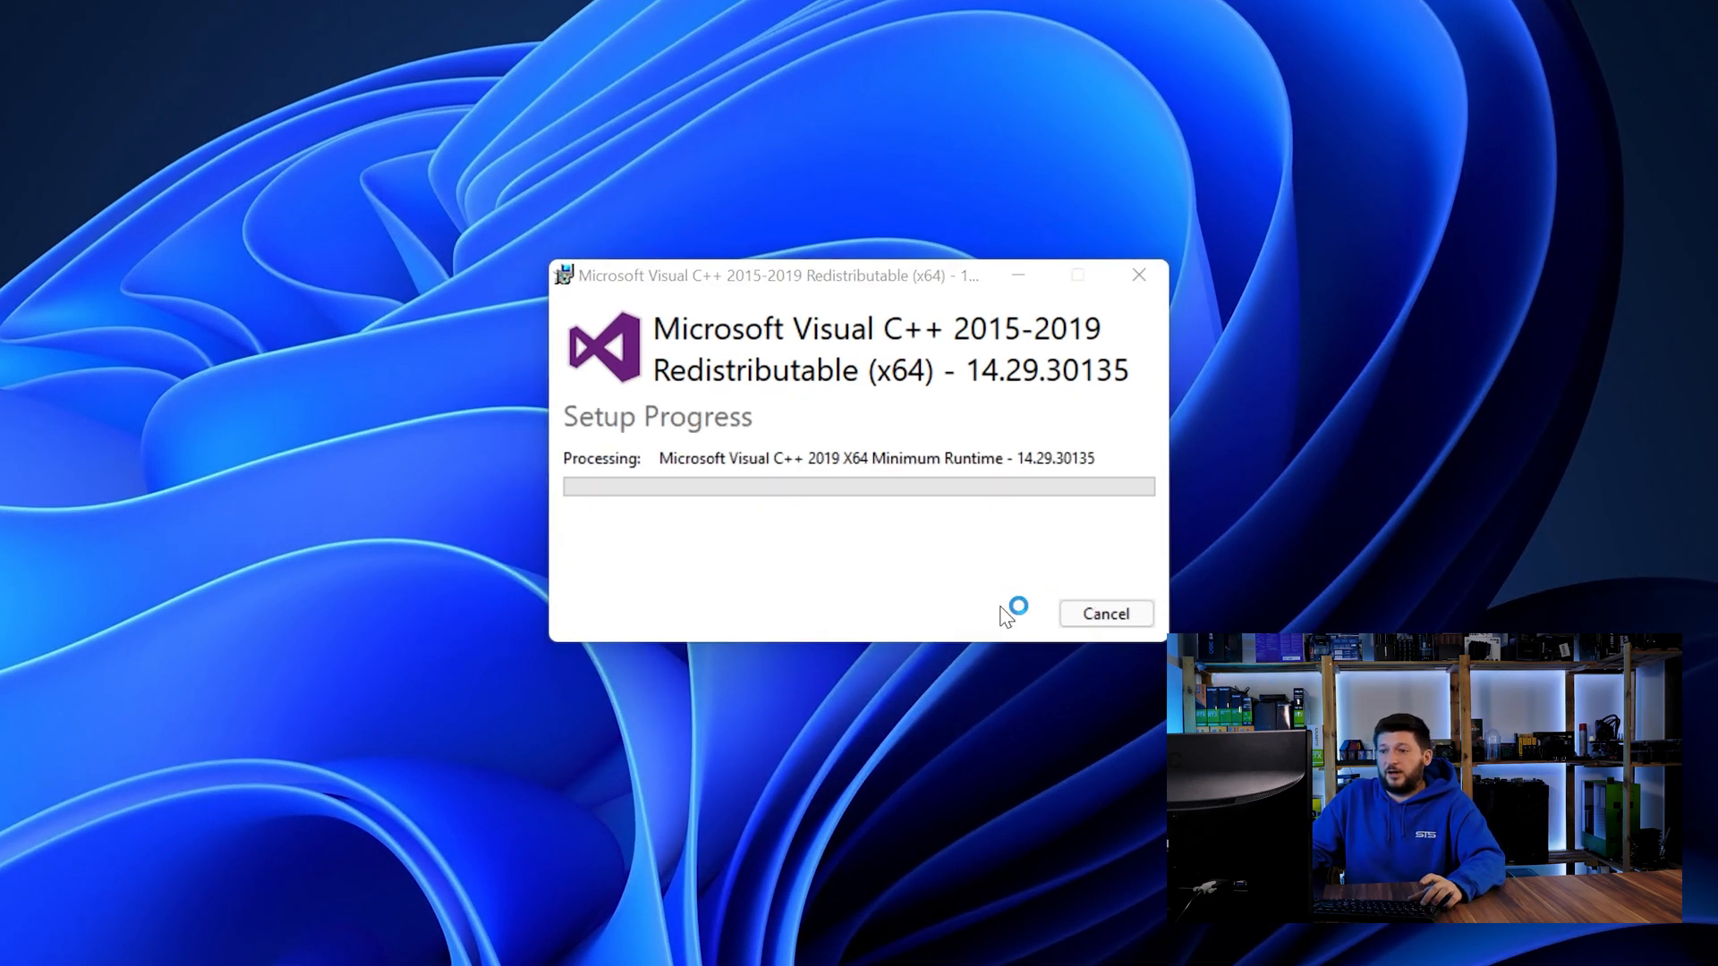